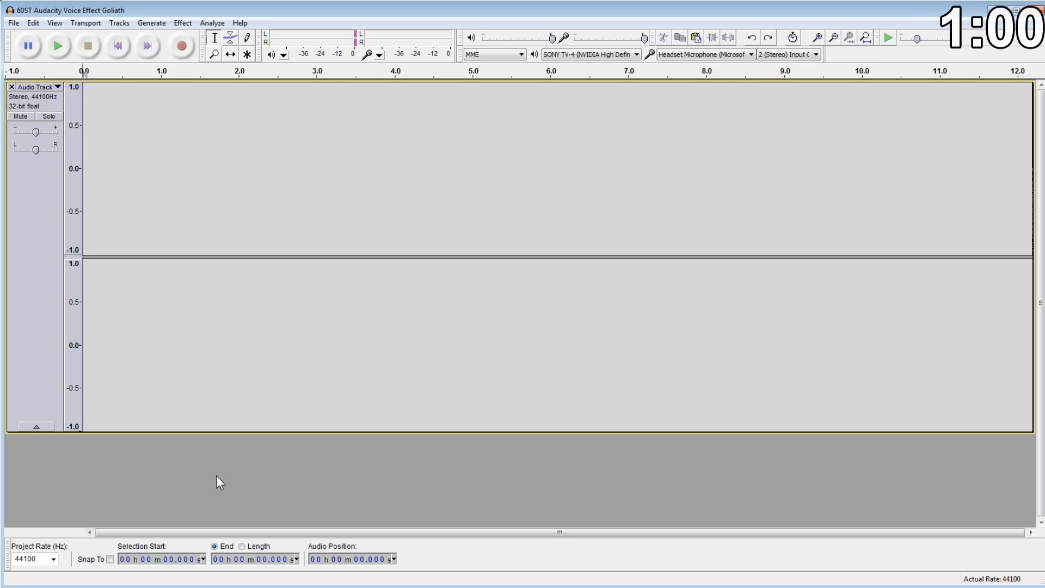
{"action": "mouse_move", "coordinate": [208, 482]}
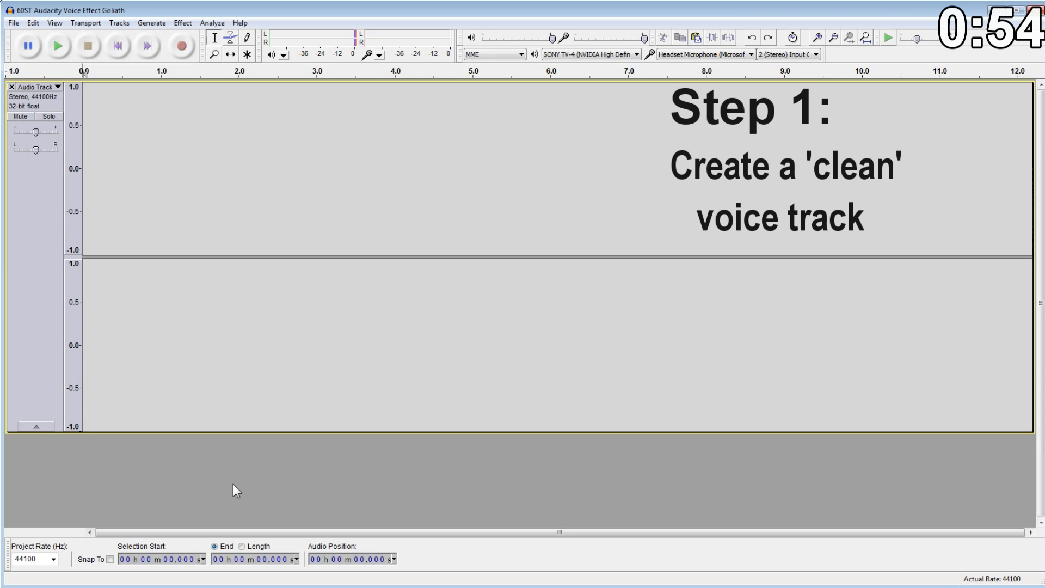
{"action": "mouse_move", "coordinate": [698, 477]}
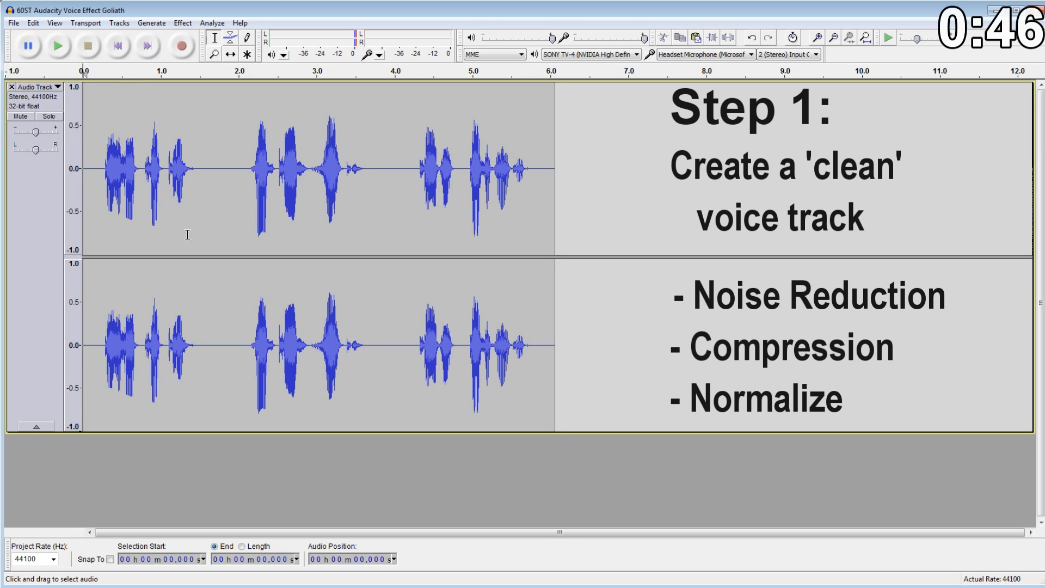
{"action": "mouse_move", "coordinate": [159, 111]}
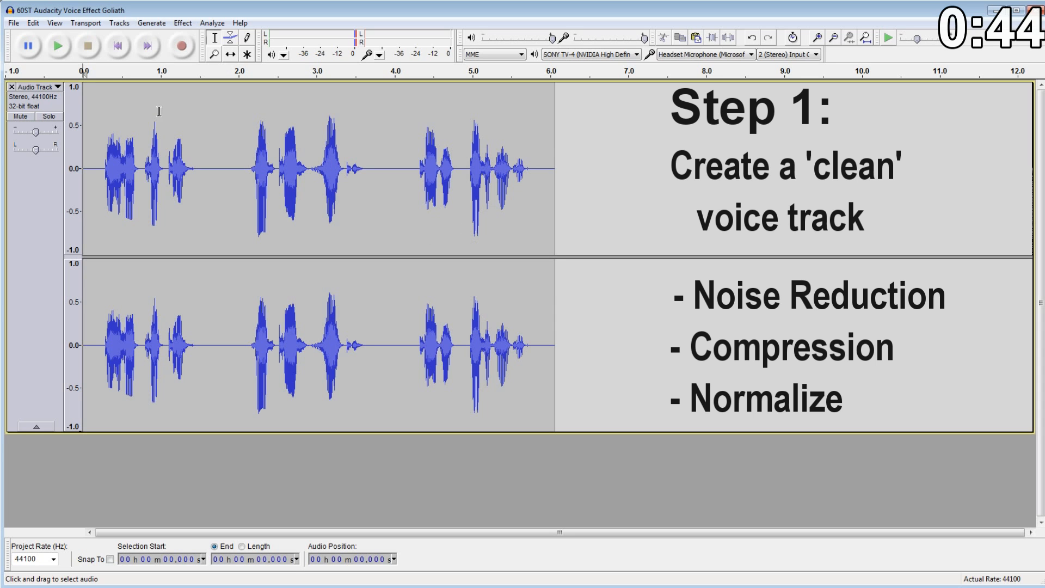
{"action": "mouse_move", "coordinate": [57, 45]}
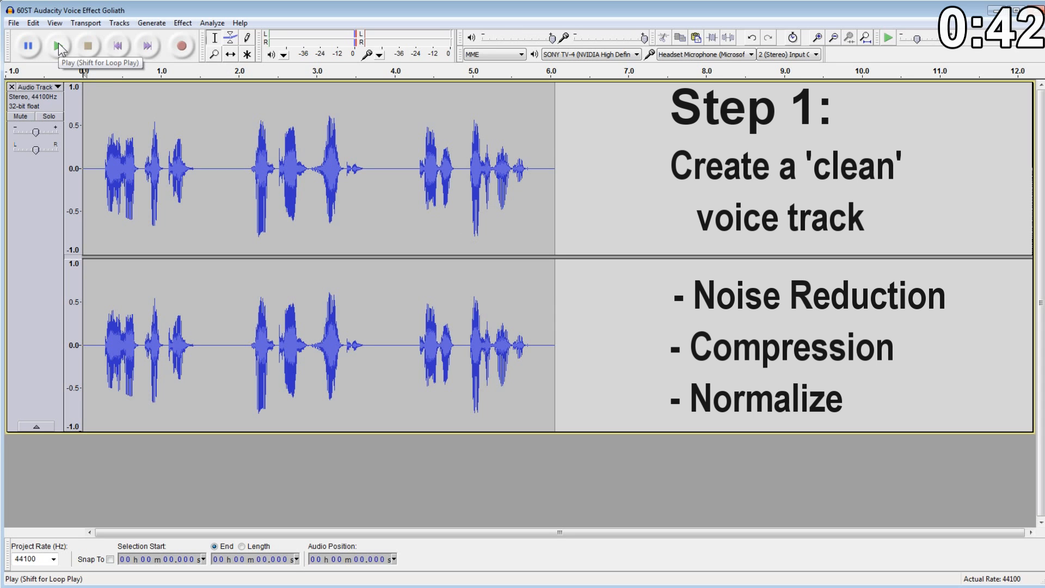
Play back the clean six-second stereo voice recording
{"action": "left_click", "coordinate": [60, 45]}
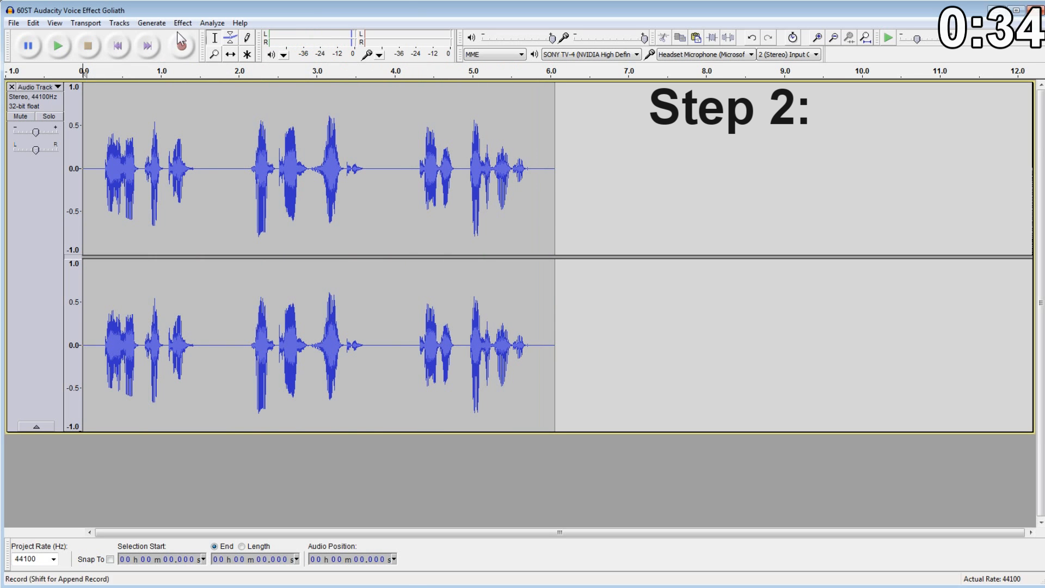
Apply an Echo effect with a 0.03-second delay to the whole voice track
{"action": "left_click", "coordinate": [182, 22]}
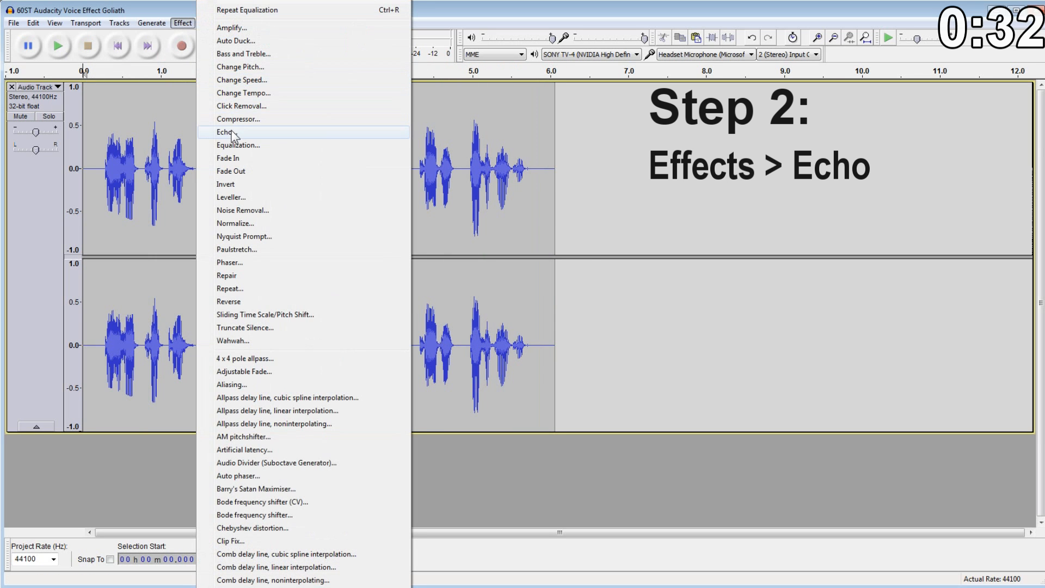
{"action": "left_click", "coordinate": [226, 131]}
{"action": "type", "text": "0.03"}
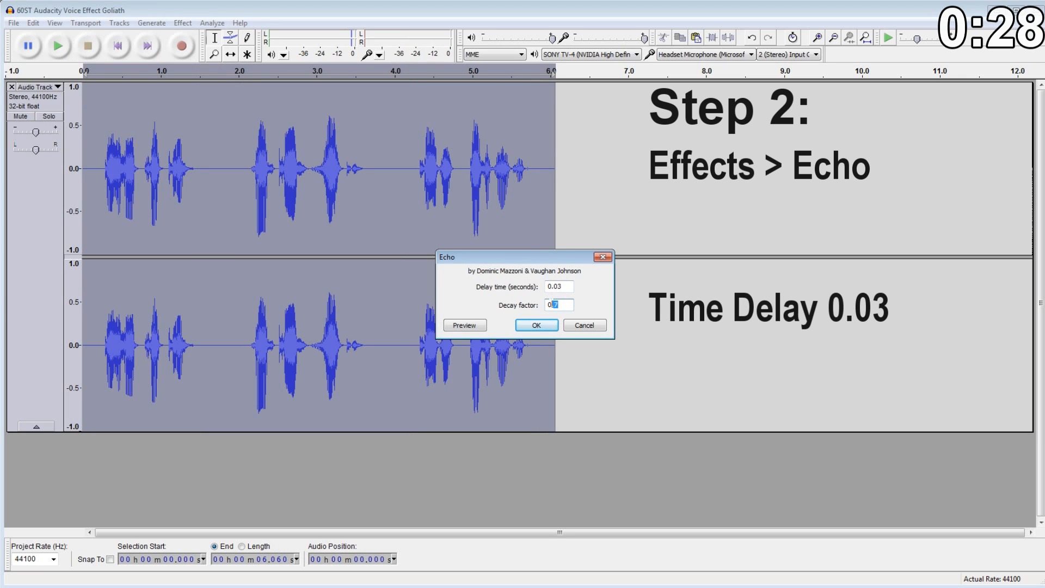
{"action": "left_click", "coordinate": [536, 325]}
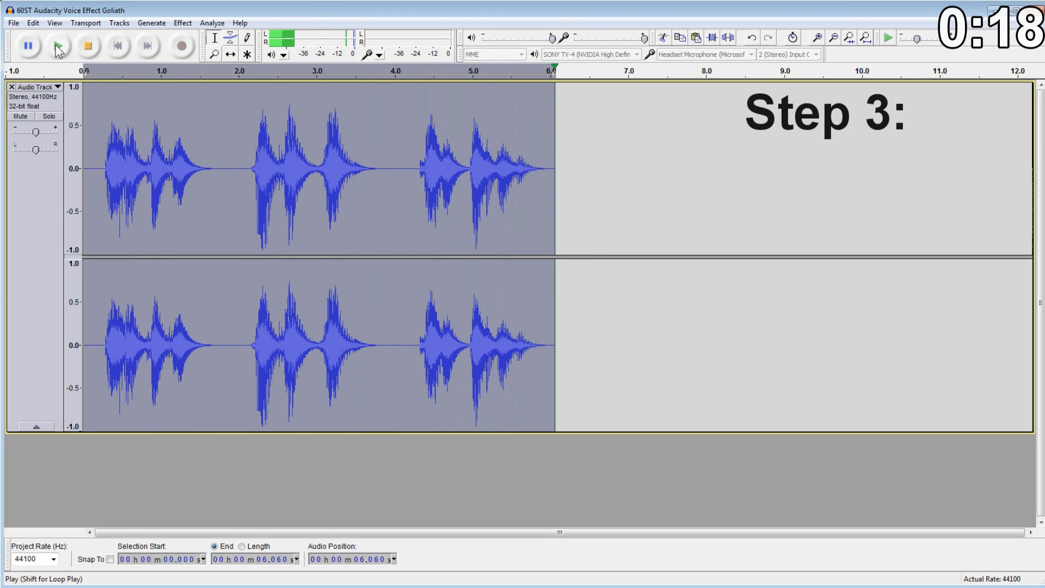
Apply the Bass Boost equalization curve to the echoed voice track
{"action": "left_click", "coordinate": [182, 23]}
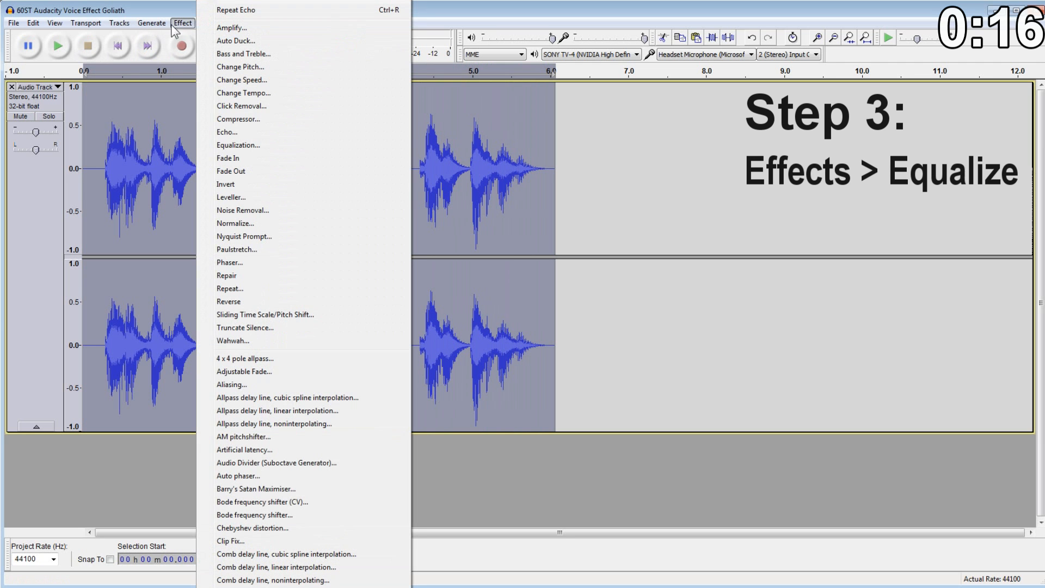
{"action": "left_click", "coordinate": [238, 145]}
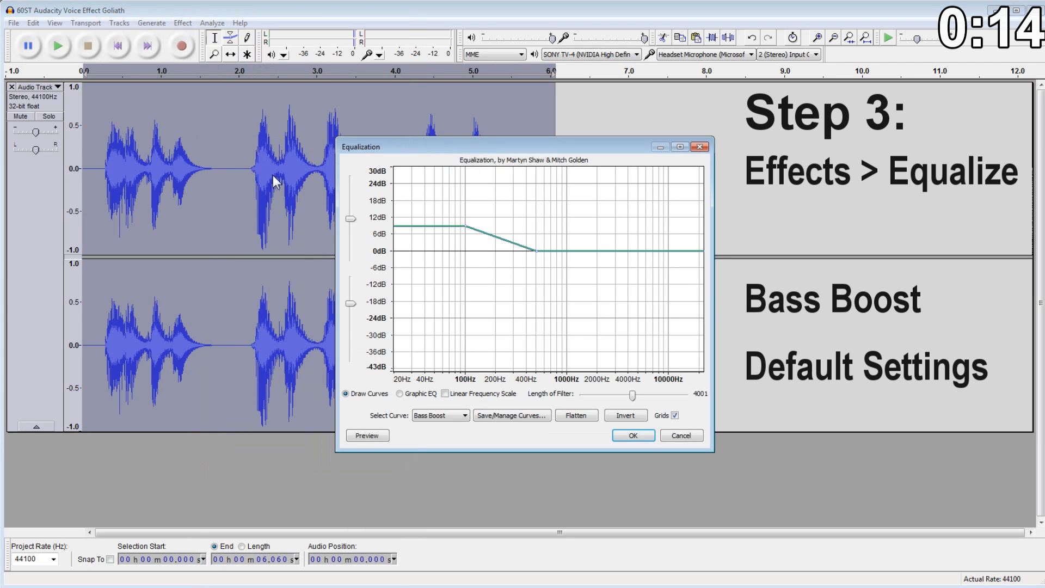
{"action": "left_click", "coordinate": [632, 435]}
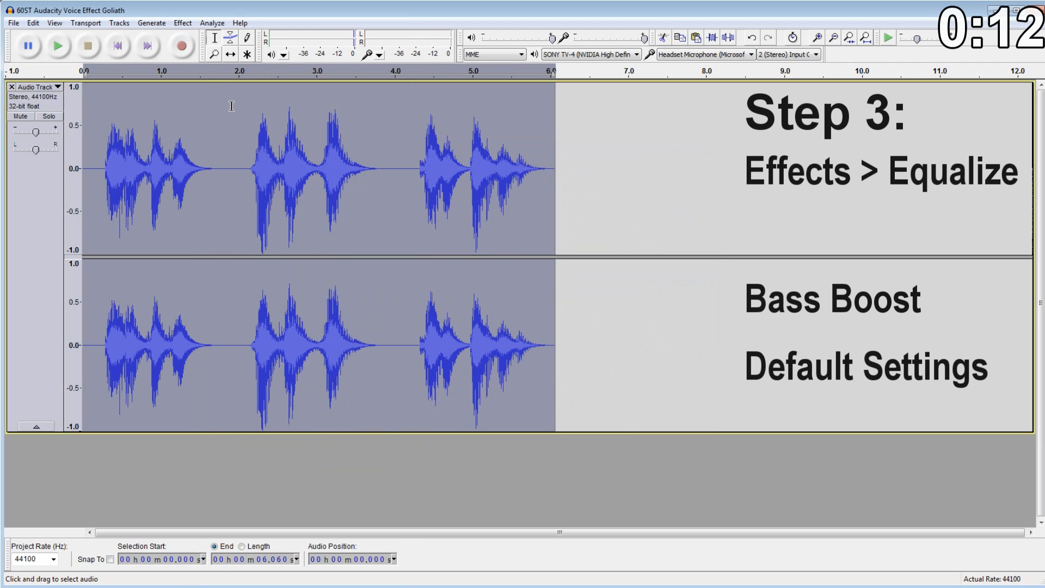
Apply Bass Boost equalization a second time to double the bass boost
{"action": "left_click", "coordinate": [182, 21]}
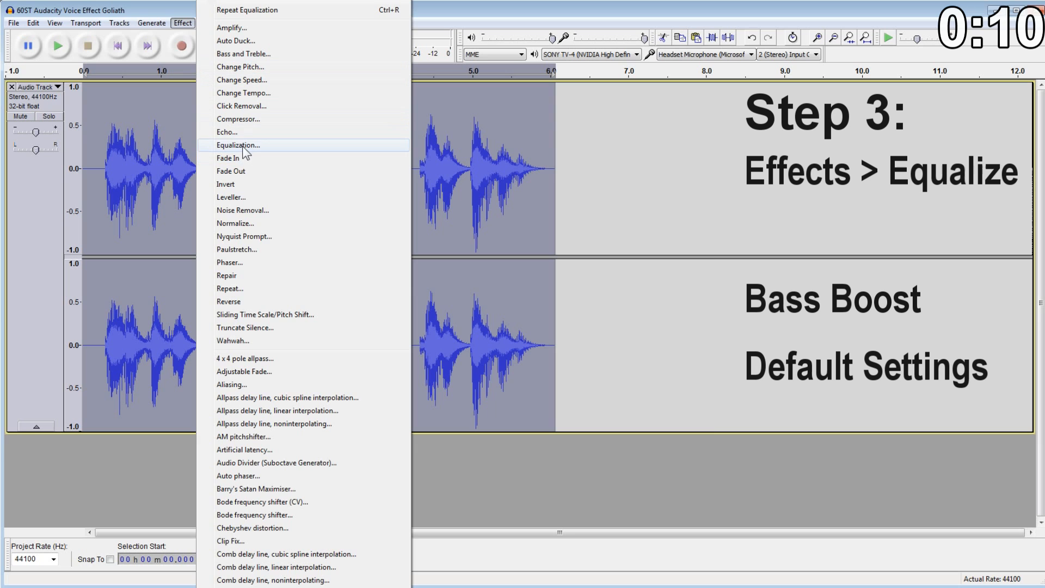
{"action": "left_click", "coordinate": [238, 145]}
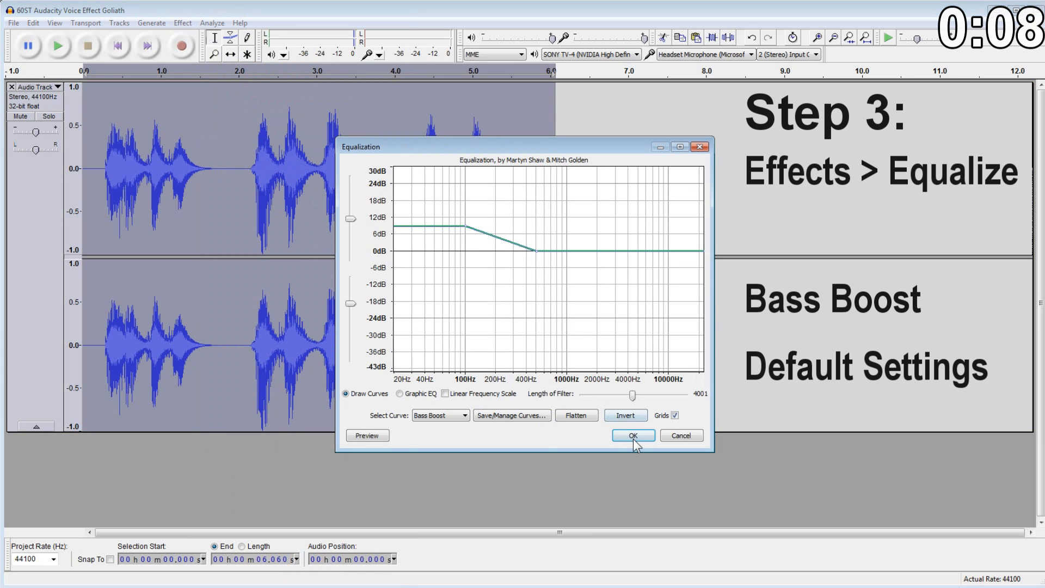
{"action": "left_click", "coordinate": [632, 435]}
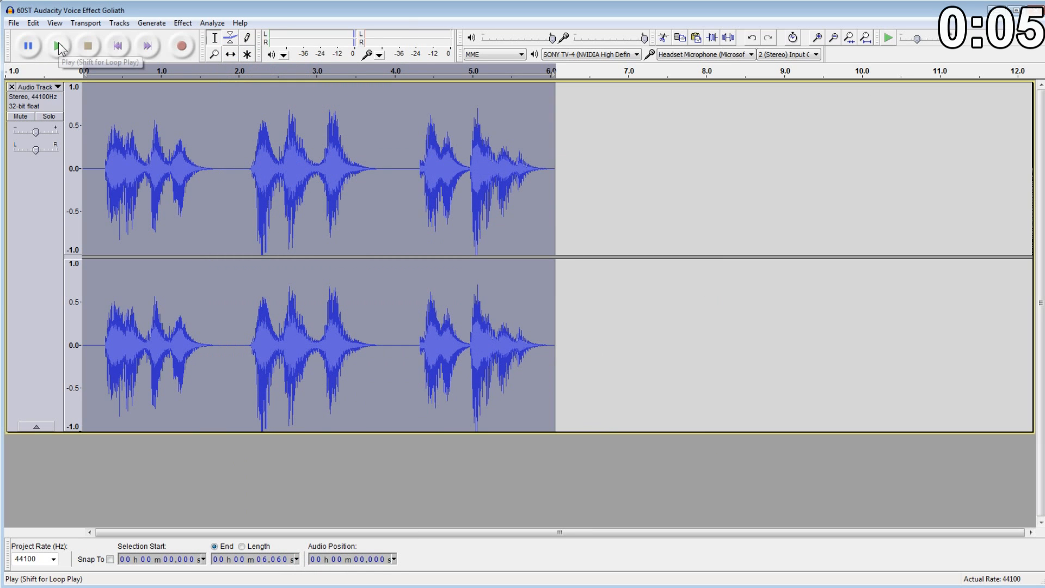